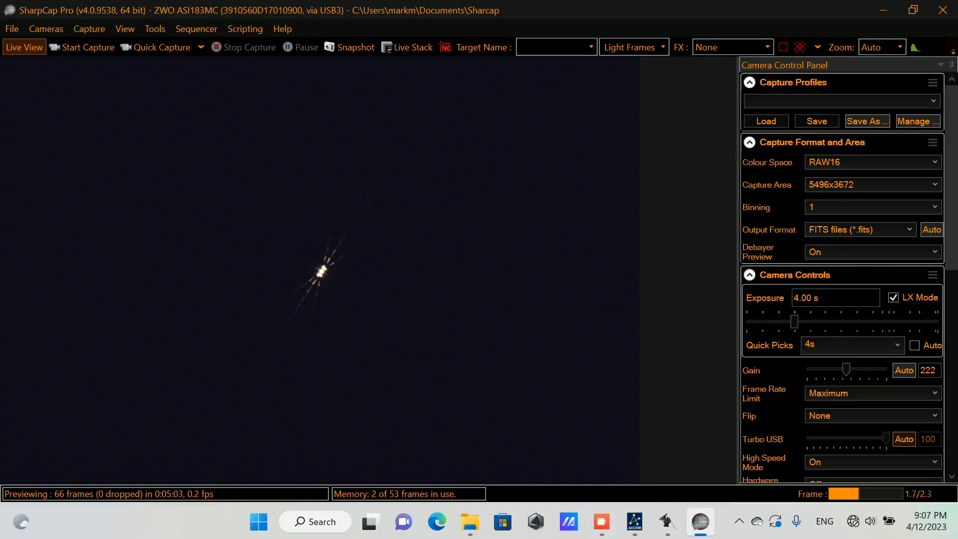
pyautogui.moveTo(880, 47)
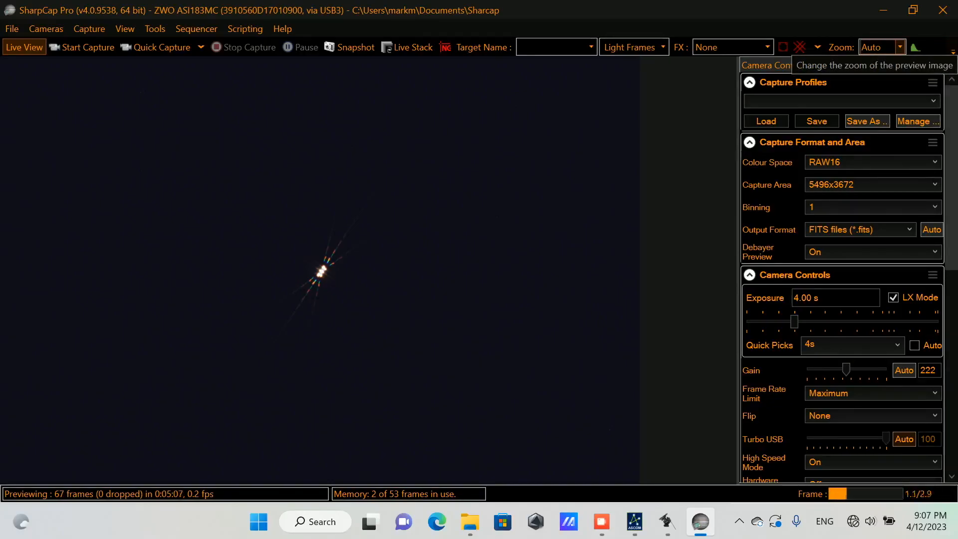
# Step: Preview the M44 star field at 30 s exposure with target name M44
pyautogui.click(876, 47)
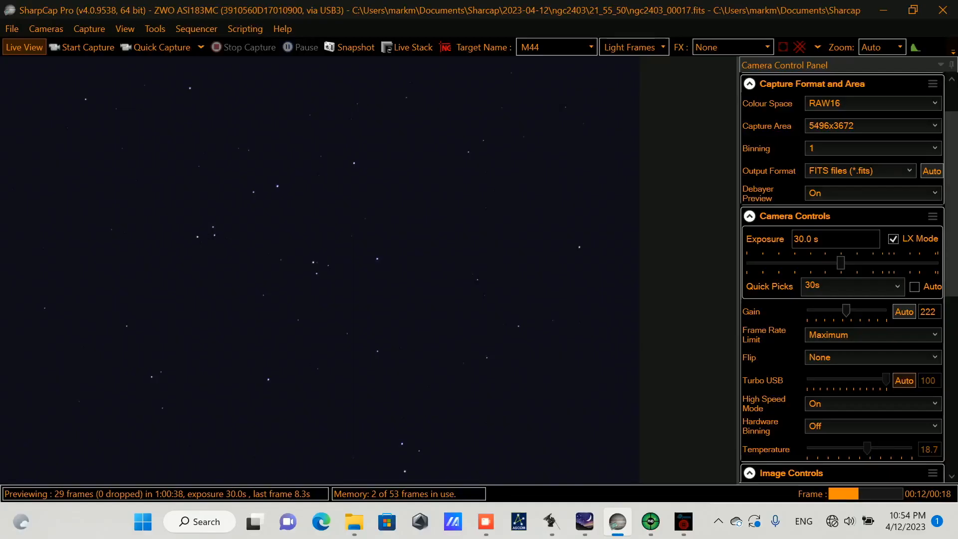
# Step: Run Plate Solve and Resync from the Tools menu to recentre M44
pyautogui.click(154, 29)
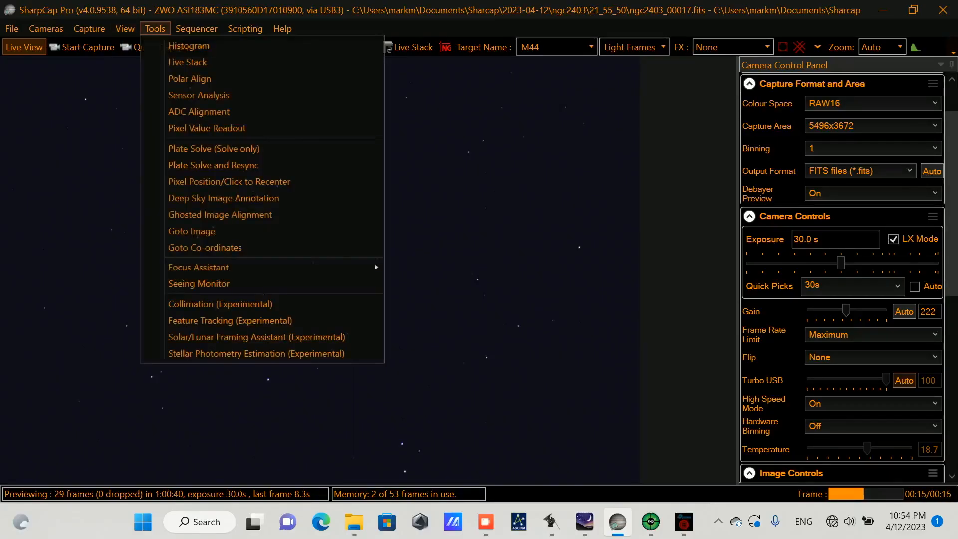
pyautogui.click(350, 47)
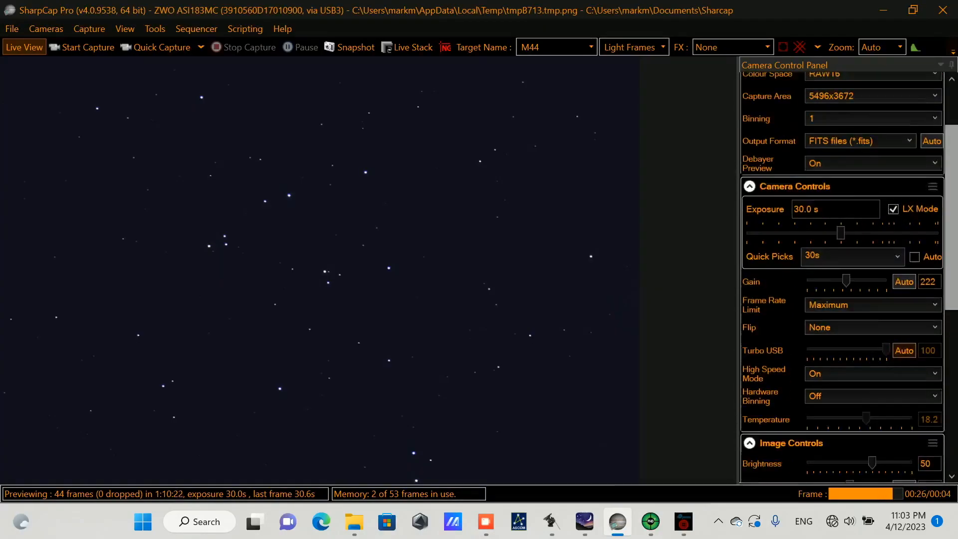
pyautogui.scroll(-3)
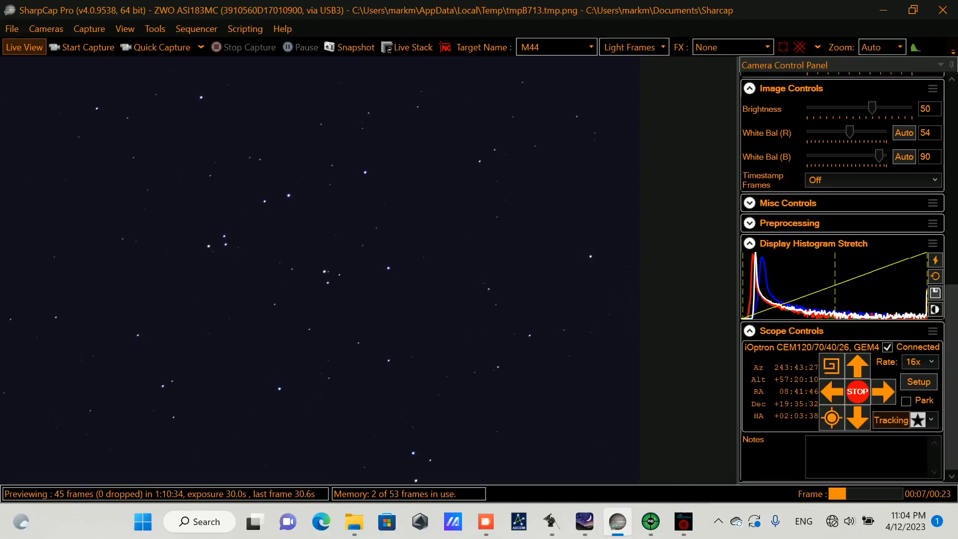
pyautogui.click(648, 522)
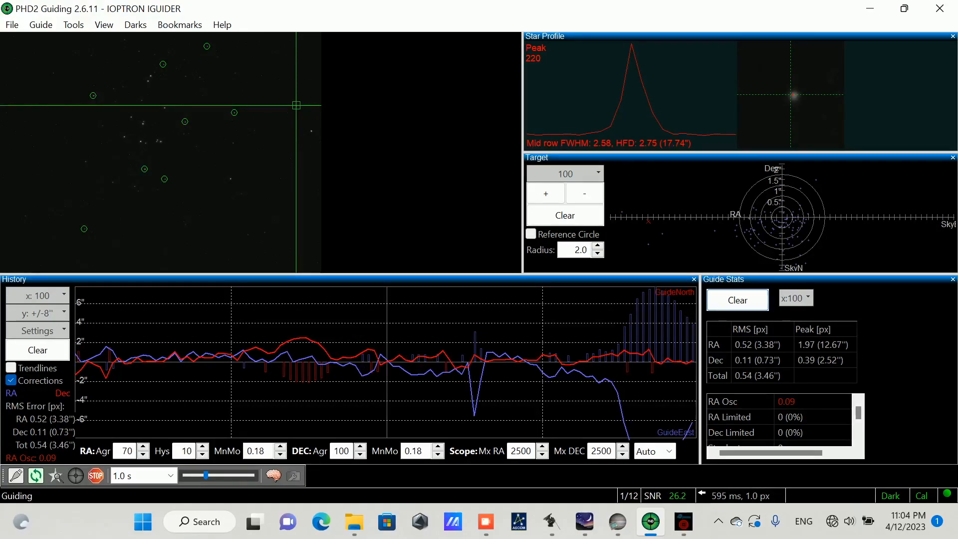
pyautogui.click(616, 521)
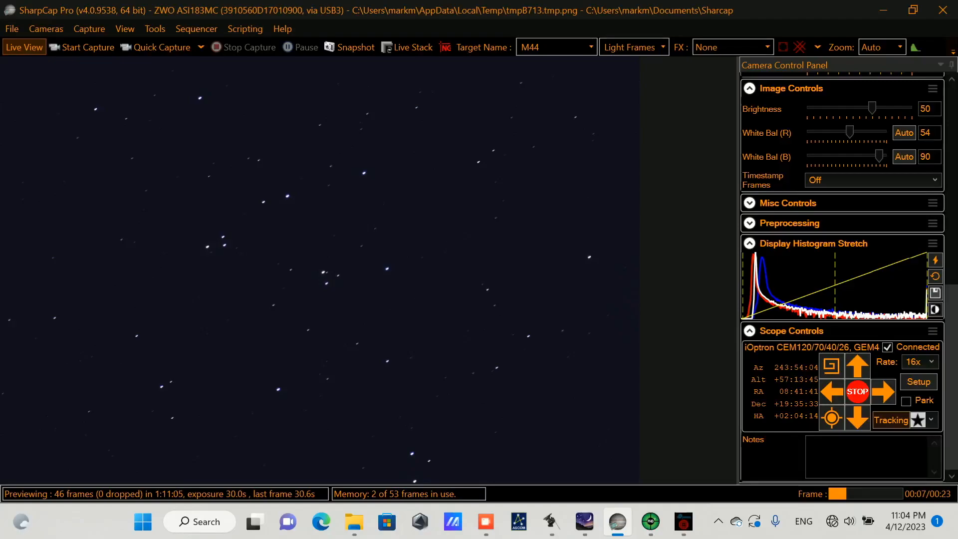
# Step: Start a time-limited capture of M44 light frames set to 01:15:00
pyautogui.click(87, 47)
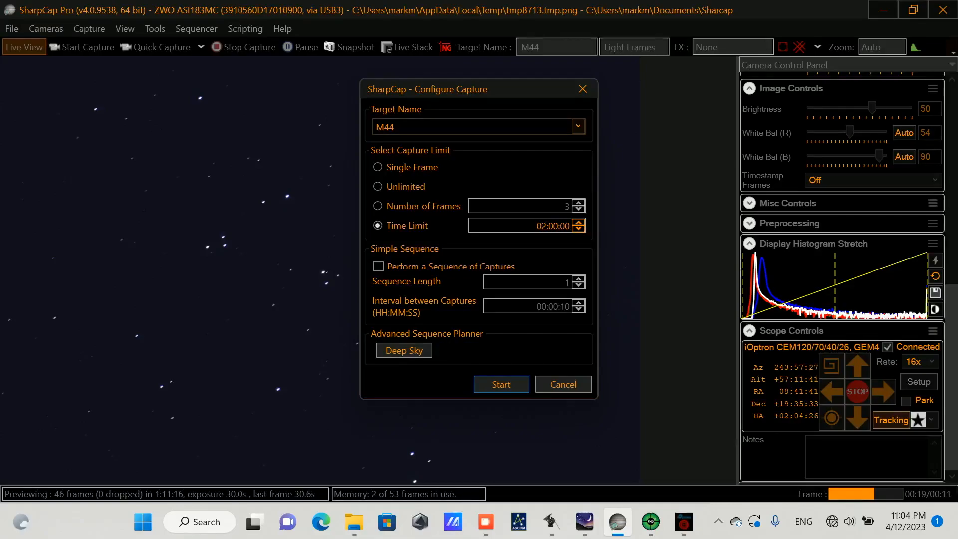
pyautogui.click(576, 127)
pyautogui.write('1')
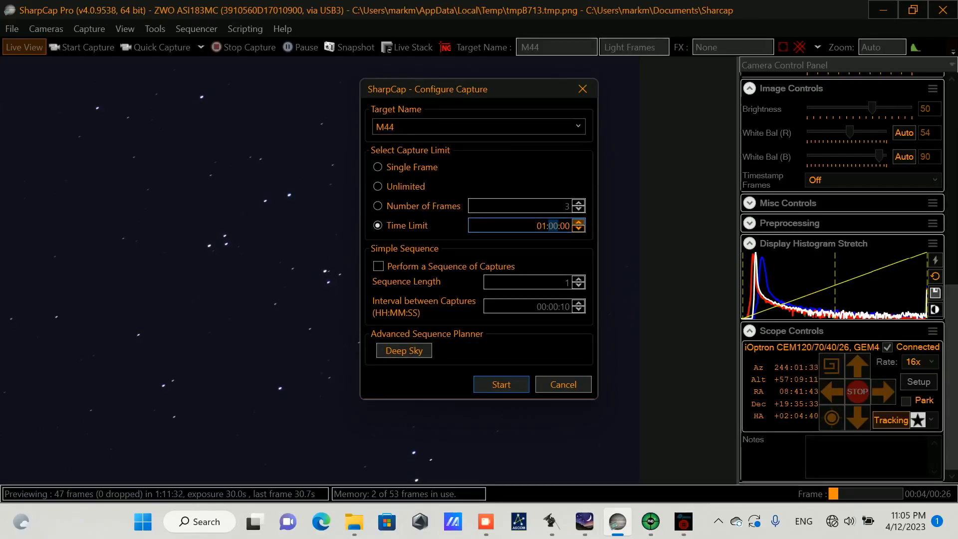
pyautogui.click(577, 221)
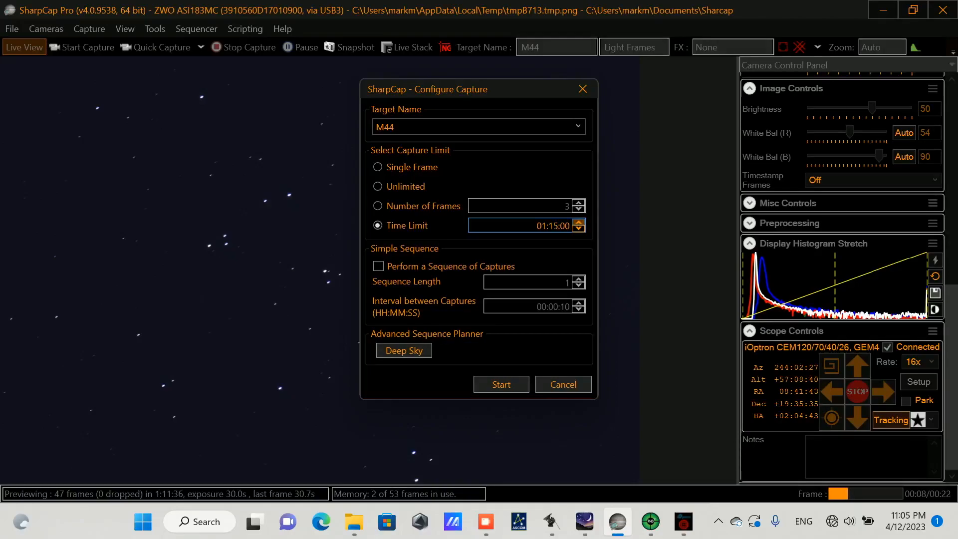
pyautogui.click(500, 384)
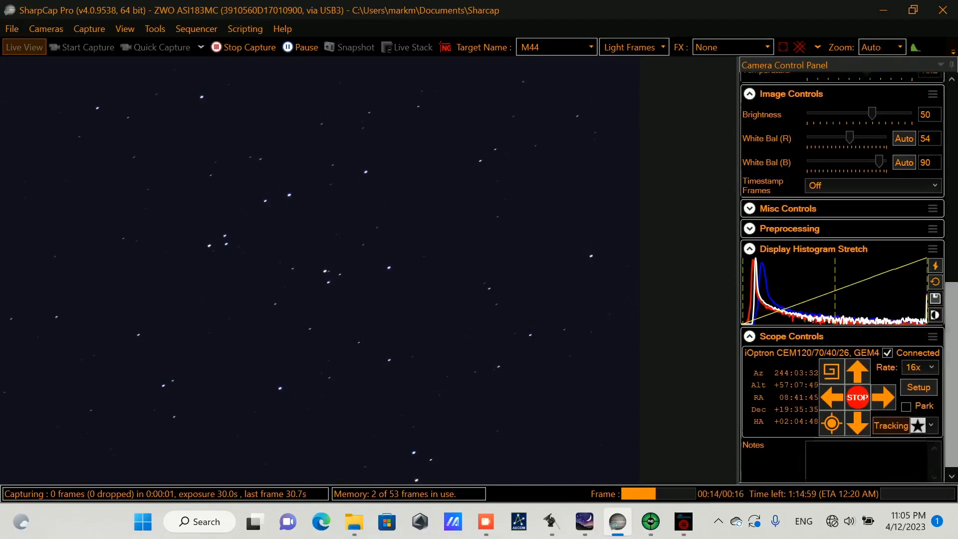
pyautogui.click(159, 47)
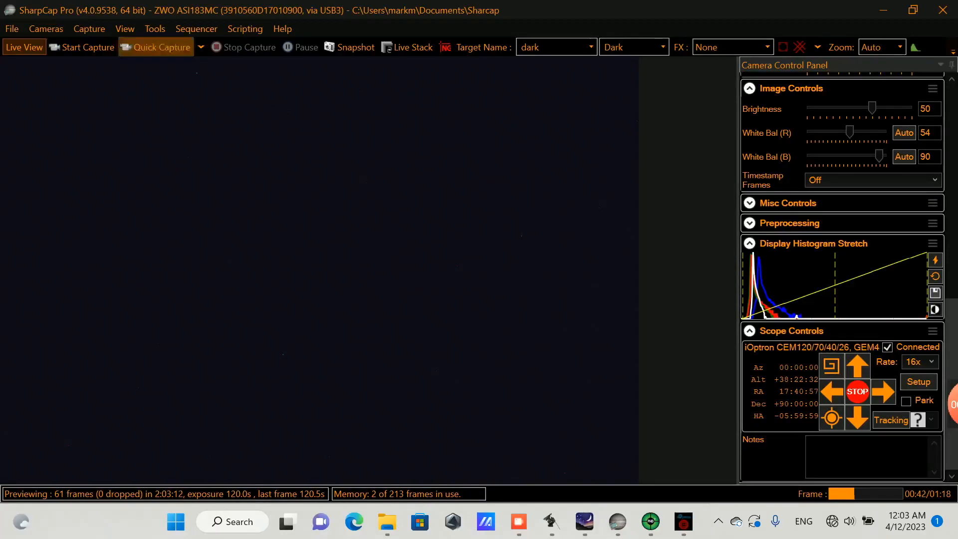
# Step: Capture a 20-frame averaged dark to the dark library via Capture Dark
pyautogui.click(89, 29)
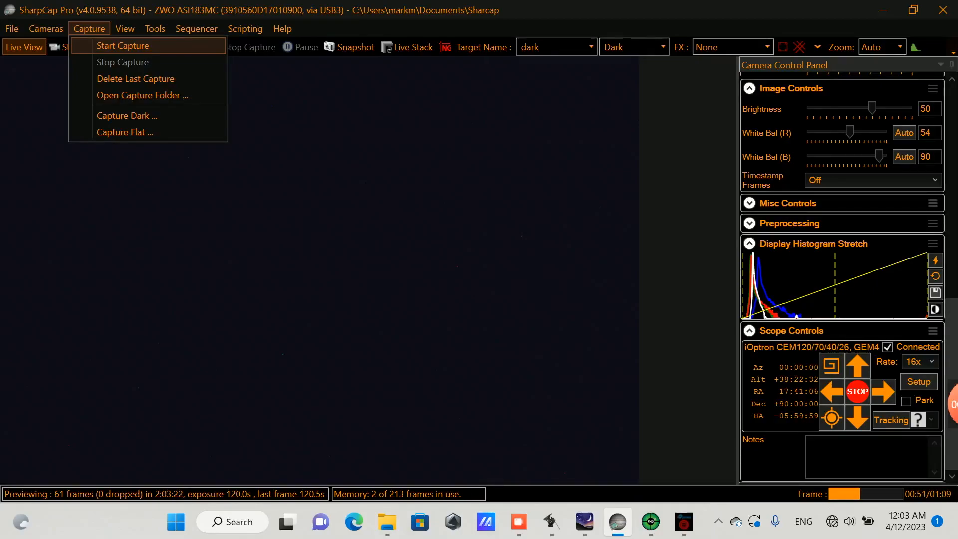
pyautogui.click(127, 116)
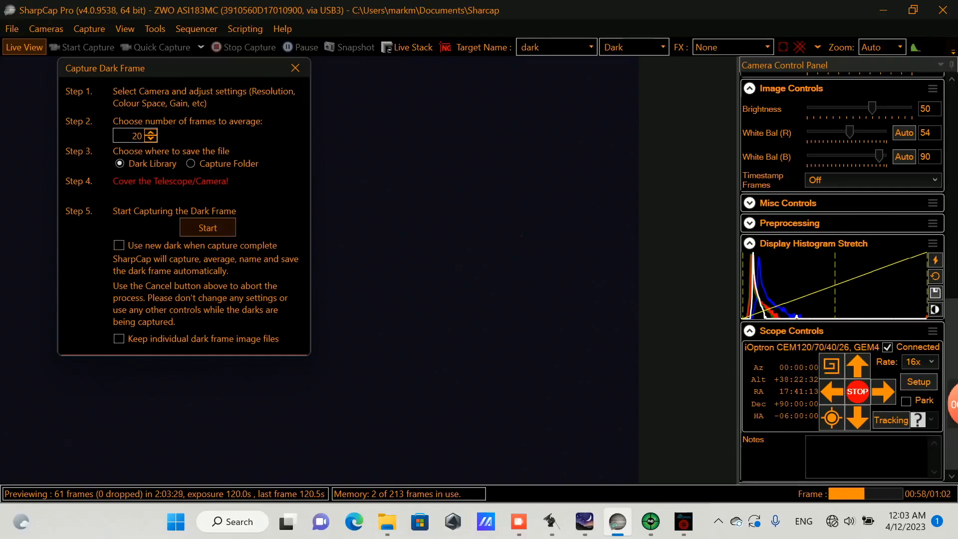
pyautogui.click(207, 227)
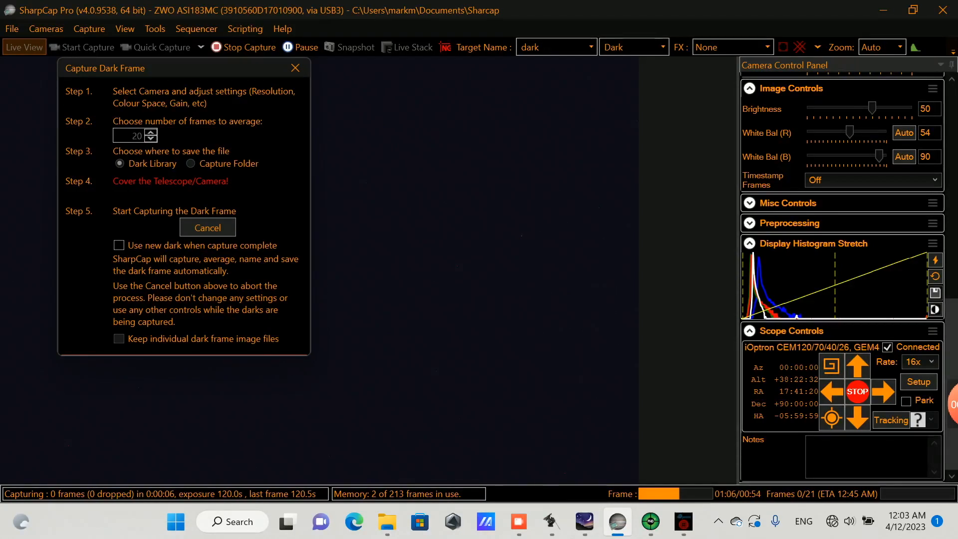
pyautogui.click(208, 226)
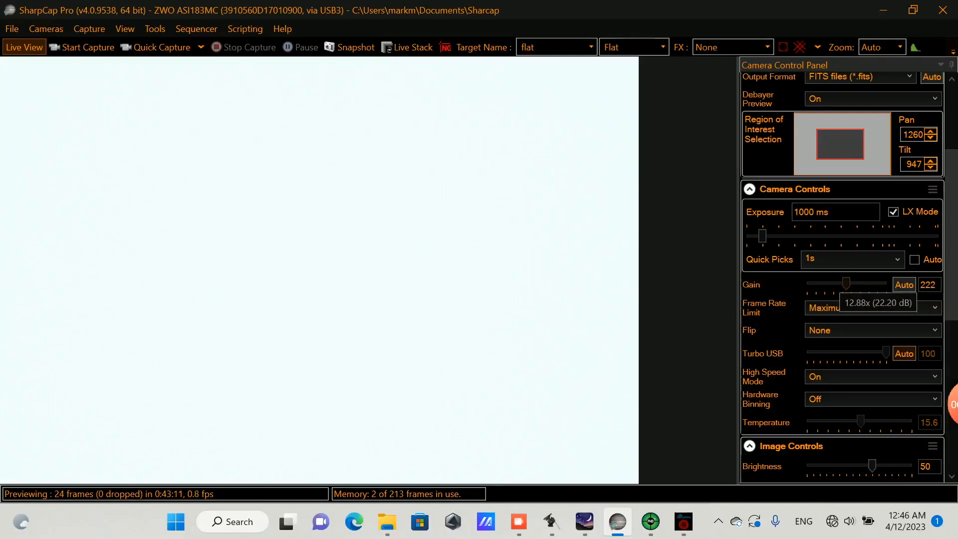
# Step: Lower gain to 63 and start a 200-frame flat capture with bias subtraction
pyautogui.moveTo(846, 284); pyautogui.dragTo(812, 283)
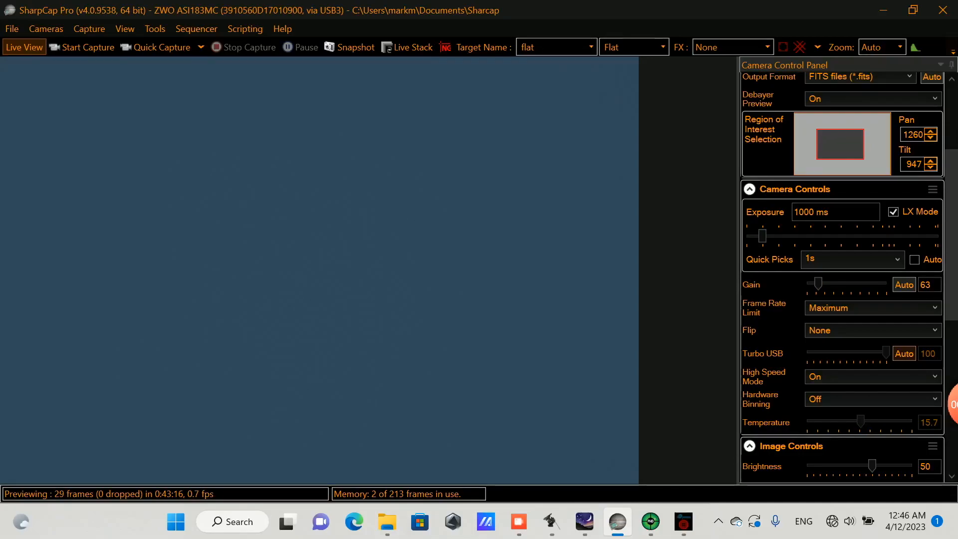
pyautogui.scroll(-3)
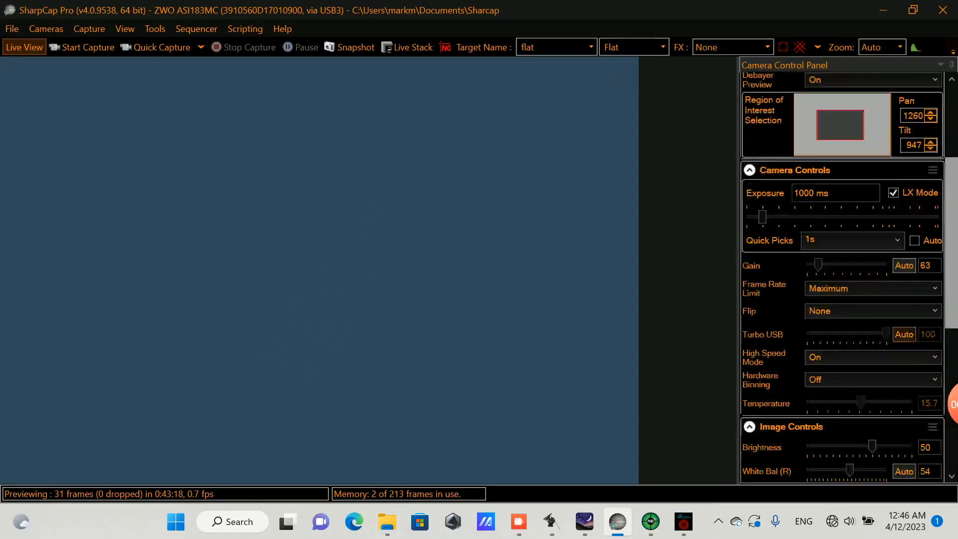
pyautogui.click(89, 29)
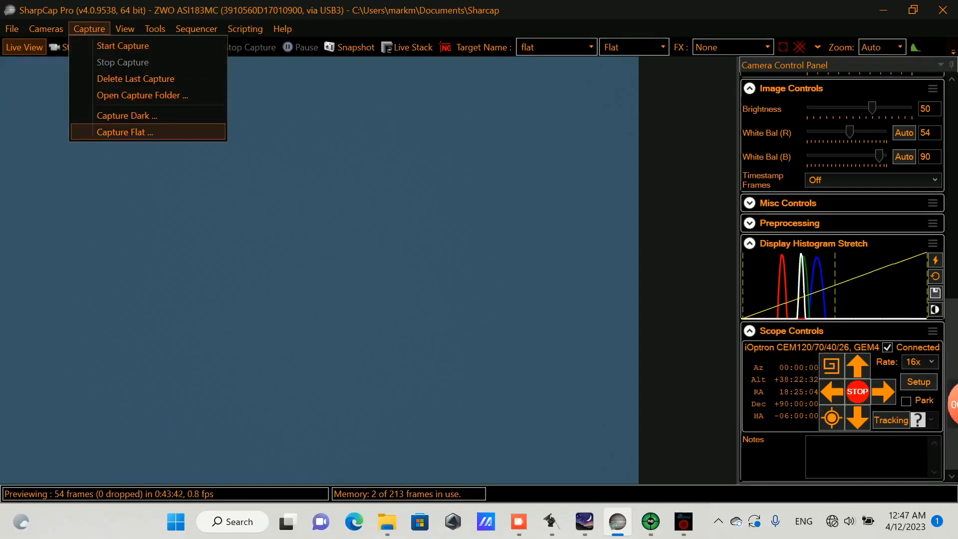
pyautogui.click(125, 132)
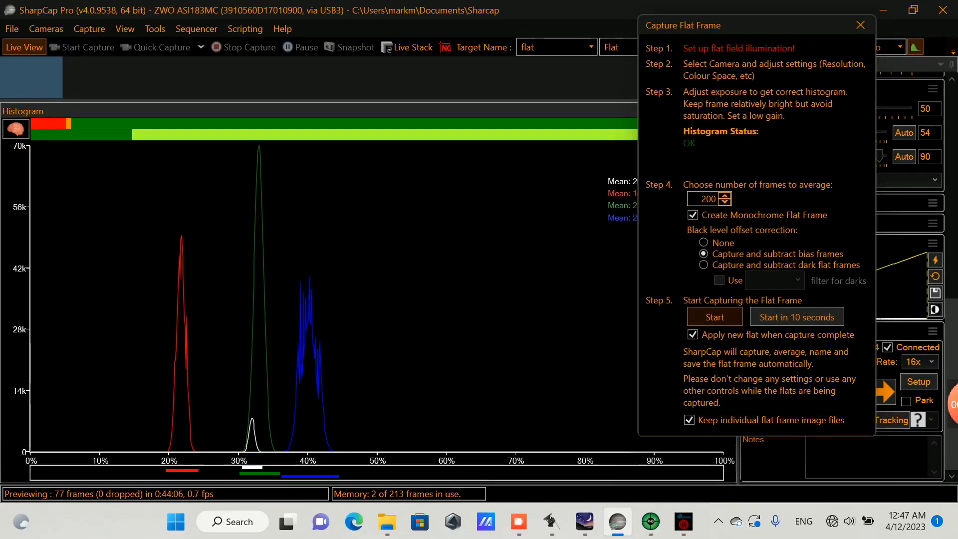
pyautogui.click(712, 316)
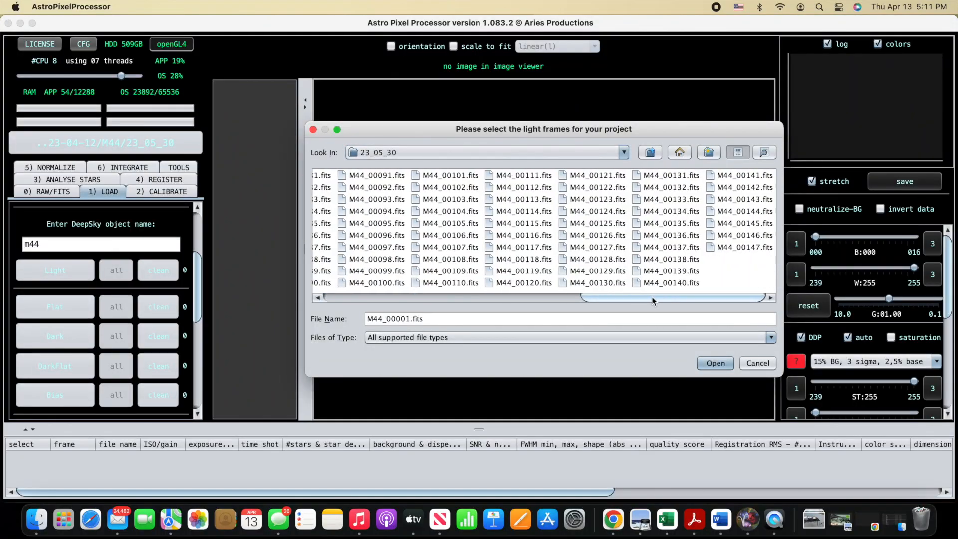
# Step: Load the M44 light, flat, dark and bias frames and move to Analyse Stars
pyautogui.click(713, 363)
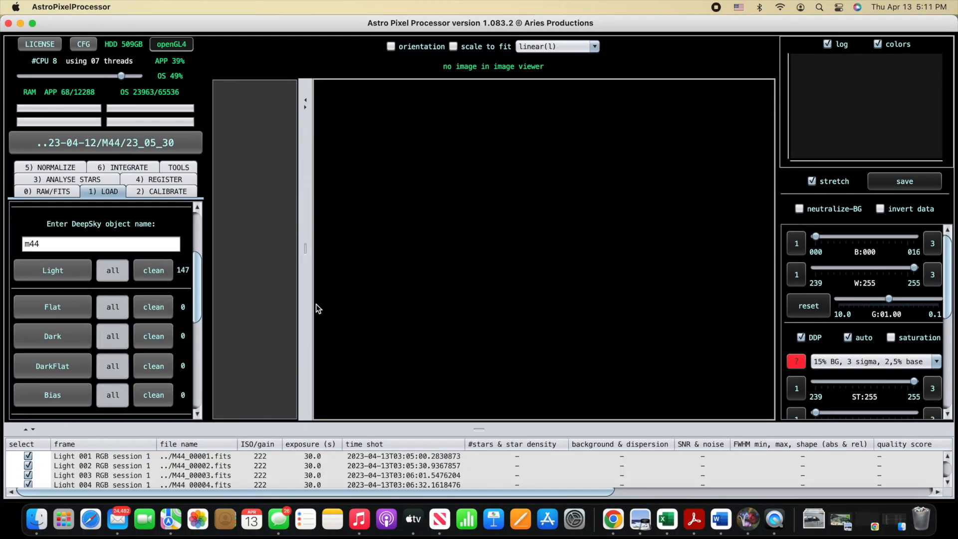
pyautogui.click(52, 307)
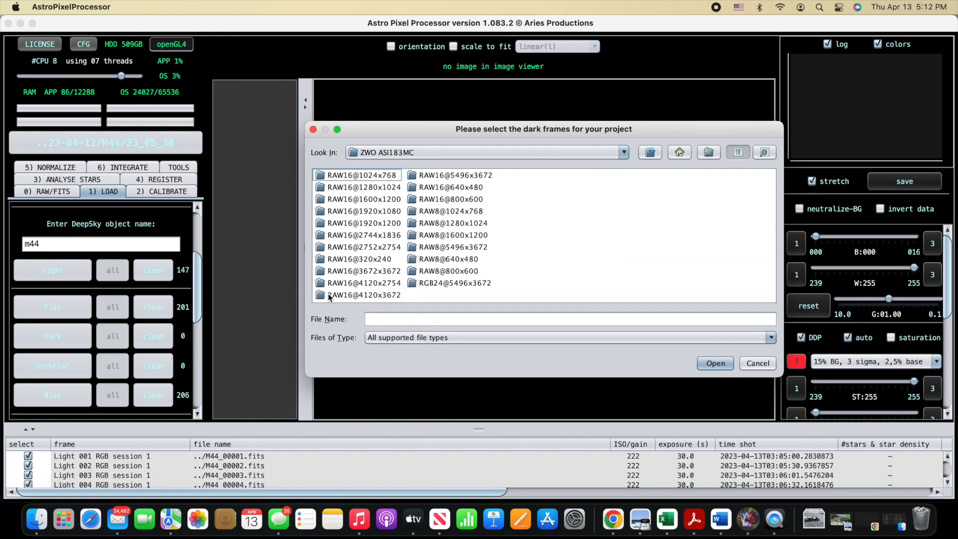
pyautogui.doubleClick(455, 175)
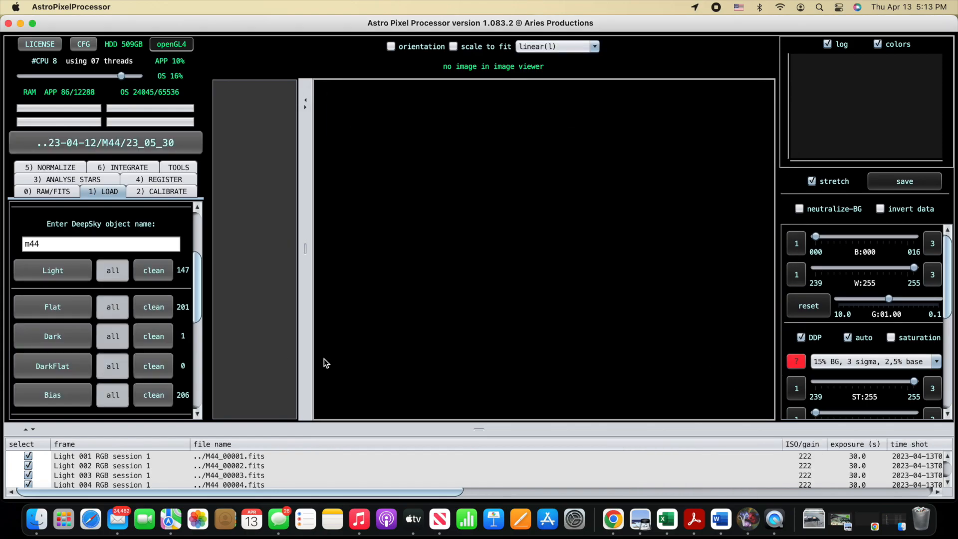
pyautogui.click(66, 192)
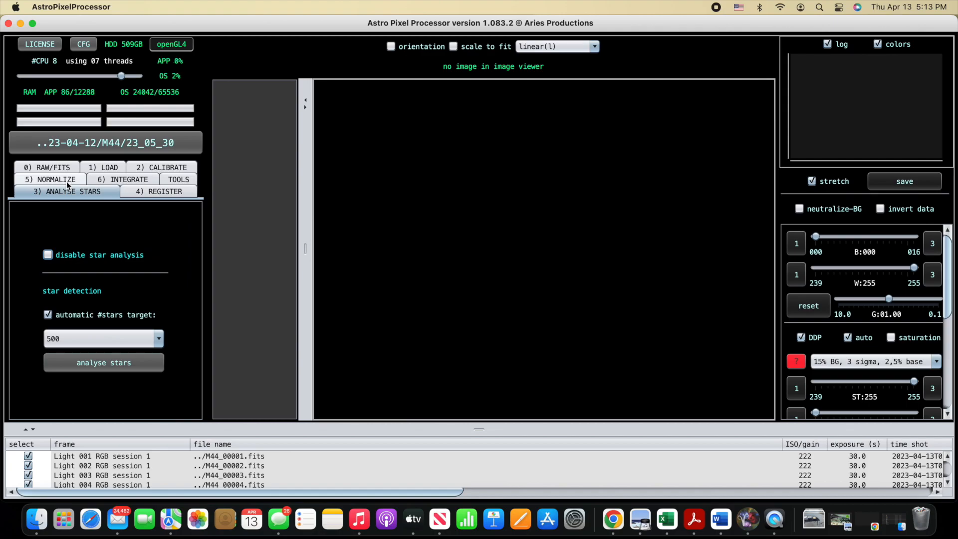
pyautogui.click(160, 166)
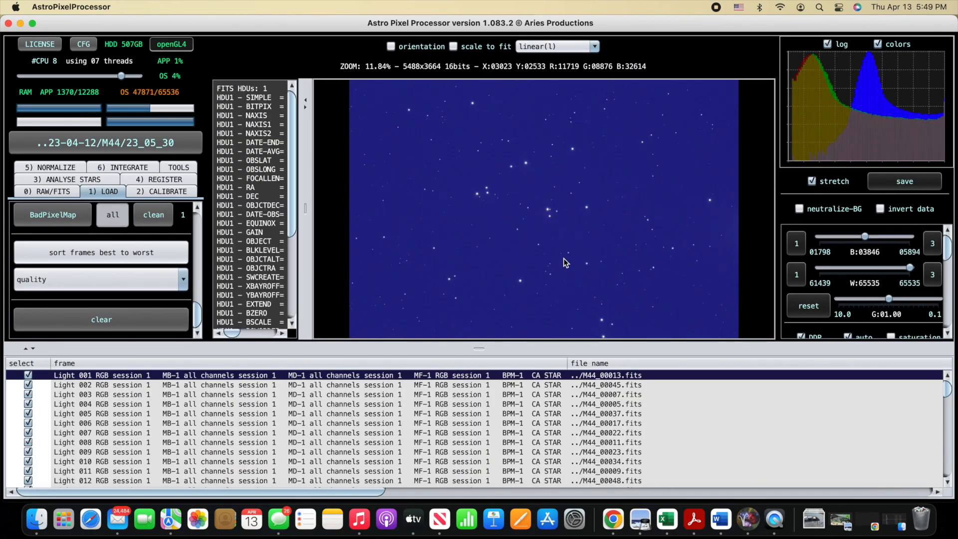
# Step: Review quality-ranked light frames such as frame 055 before integrating the m44 stack
pyautogui.click(101, 394)
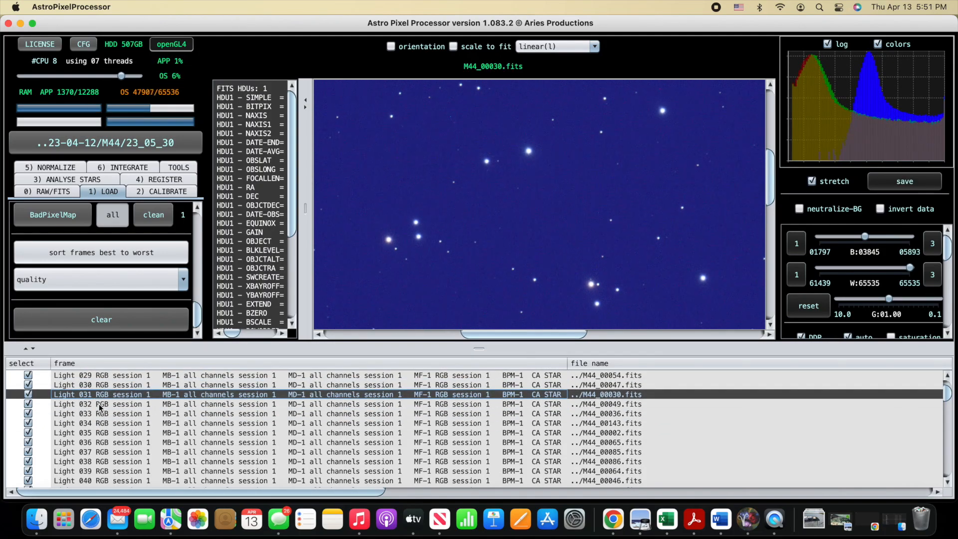
pyautogui.scroll(-3)
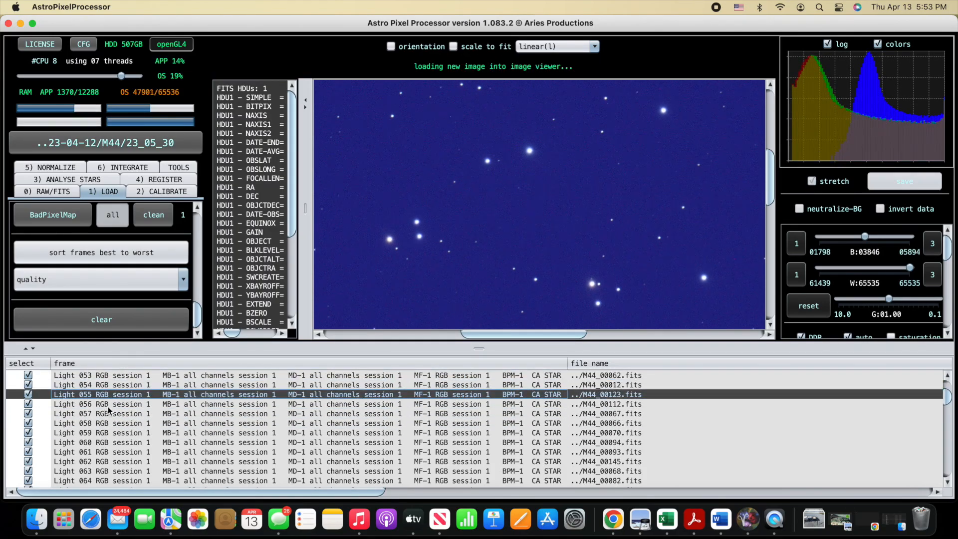
pyautogui.click(101, 442)
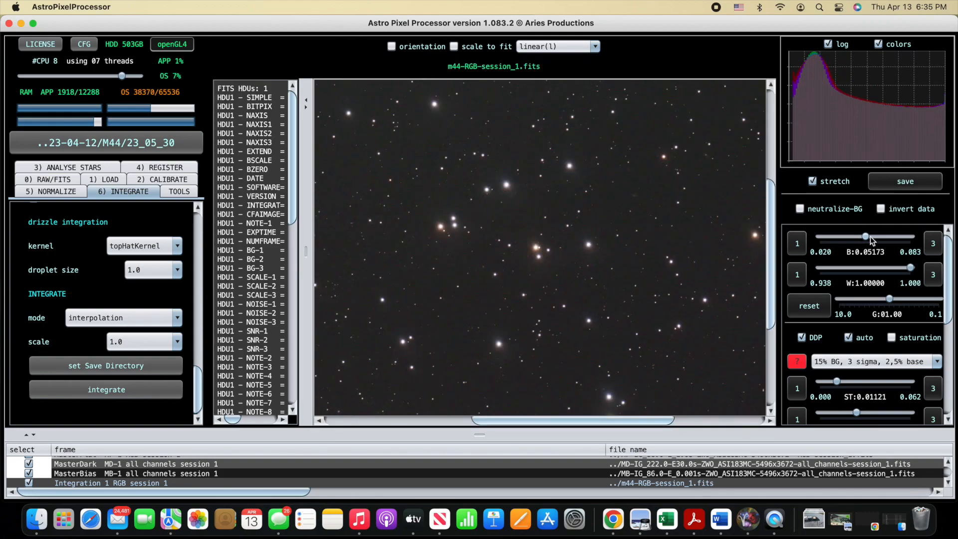
# Step: Tune the black level of the preview stretch and enable saturation
pyautogui.moveTo(863, 238); pyautogui.dragTo(866, 238)
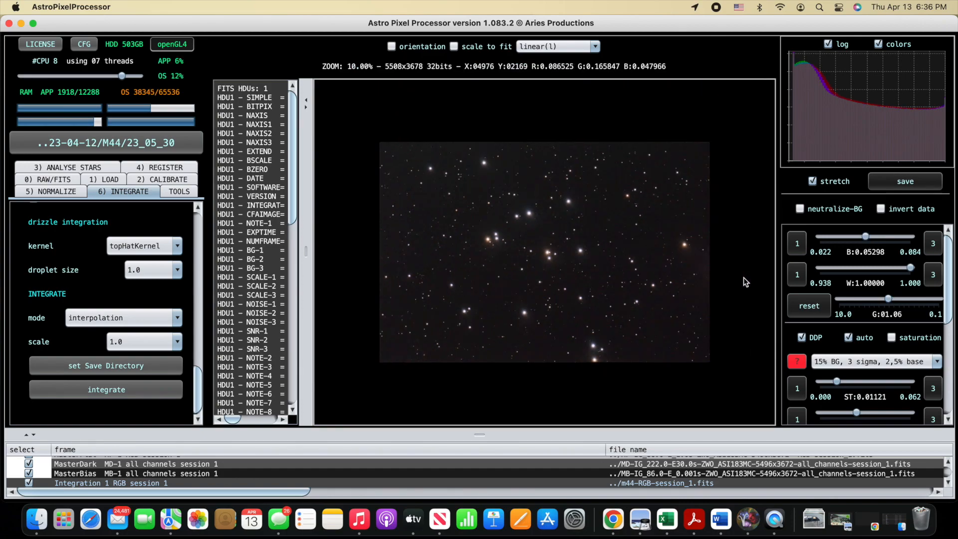
pyautogui.click(891, 337)
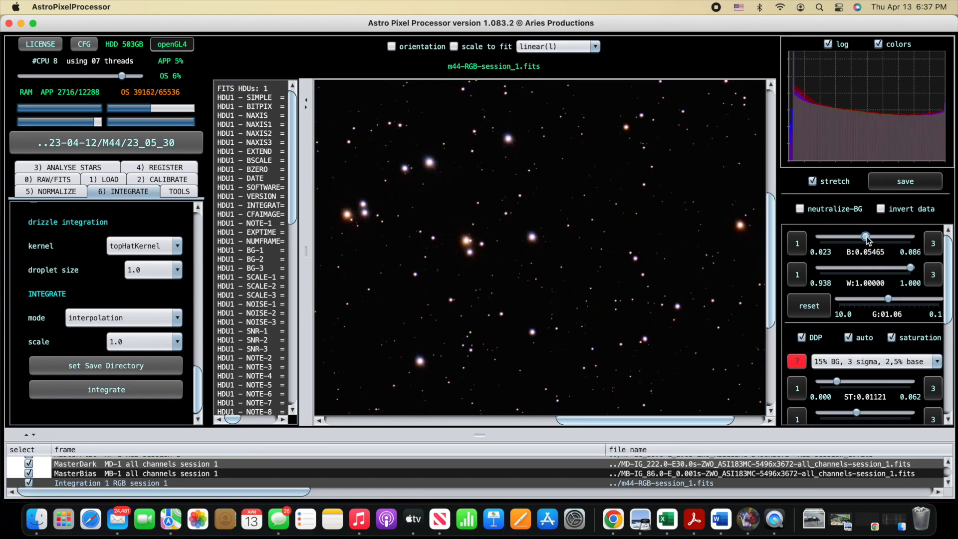
pyautogui.moveTo(880, 238); pyautogui.dragTo(864, 237)
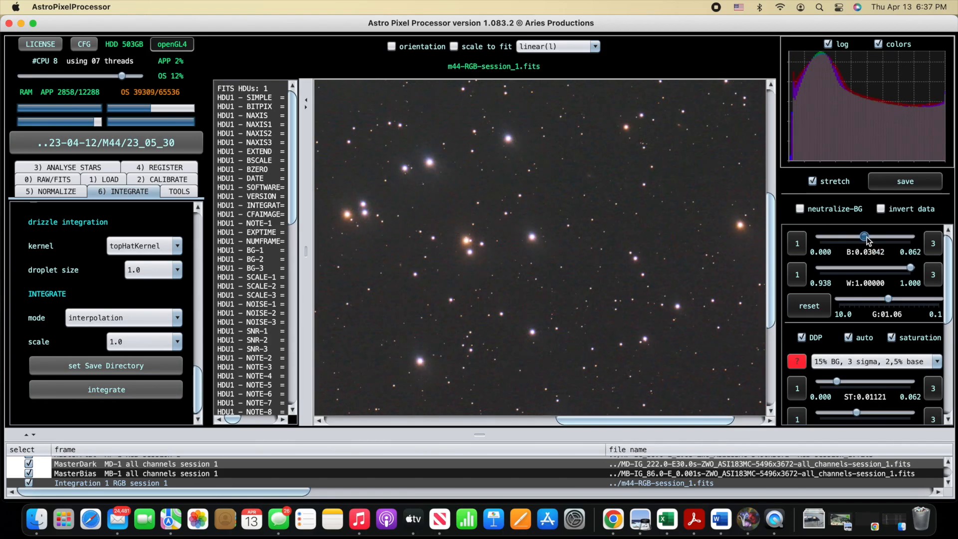
pyautogui.moveTo(863, 237); pyautogui.dragTo(863, 238)
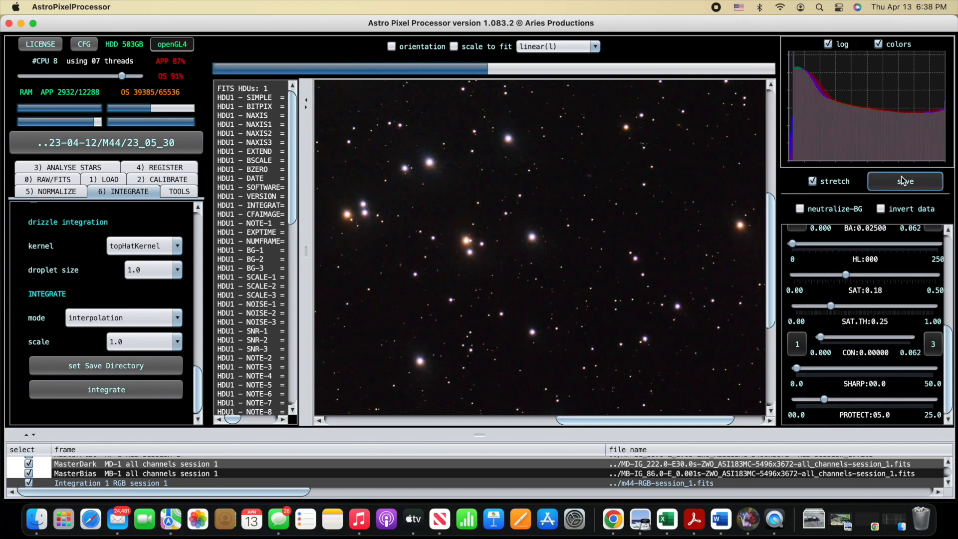
# Step: Save the stretched stack as 16-bit TIFF m44-RGB-session_1-St
pyautogui.click(905, 180)
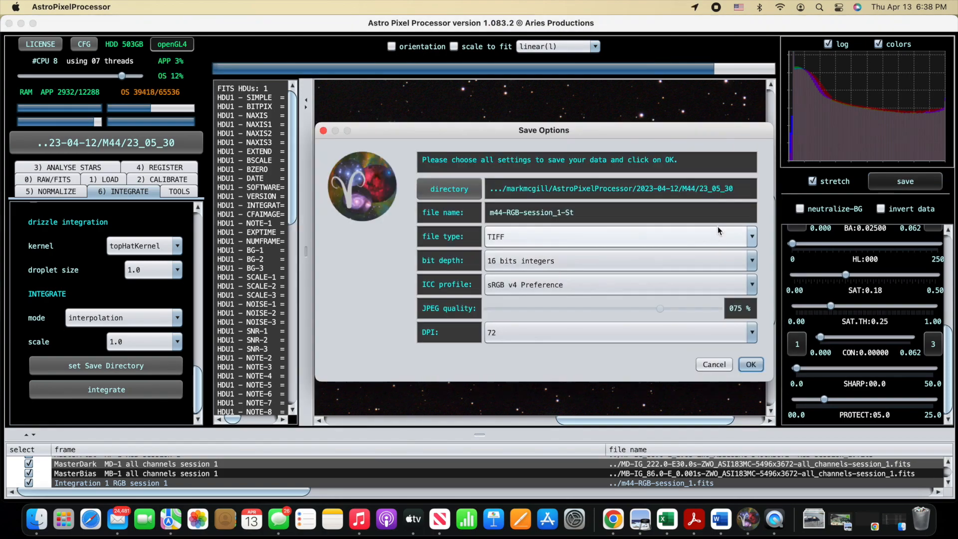
pyautogui.click(751, 364)
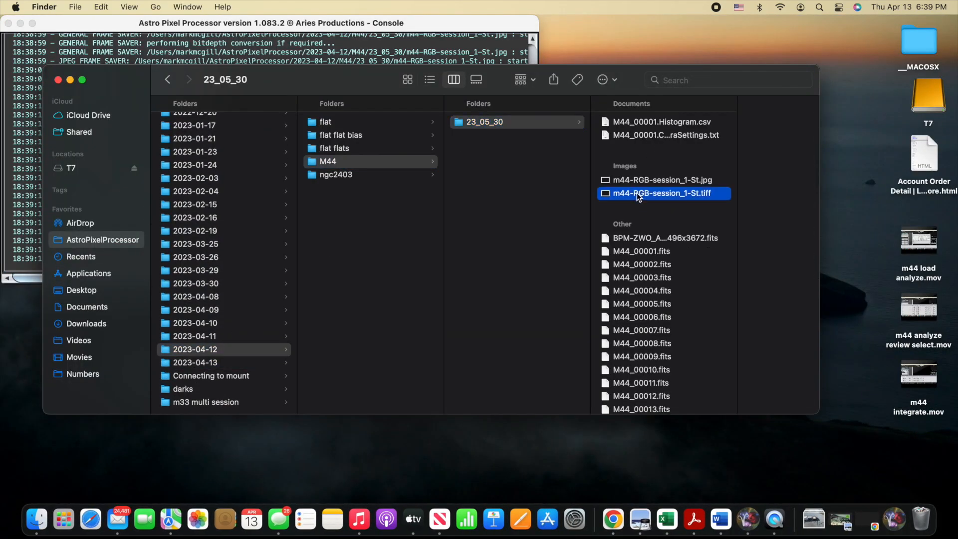
# Step: Open m44-RGB-session_1-St.tiff from the 23_05_30 folder into GIMP
pyautogui.doubleClick(660, 193)
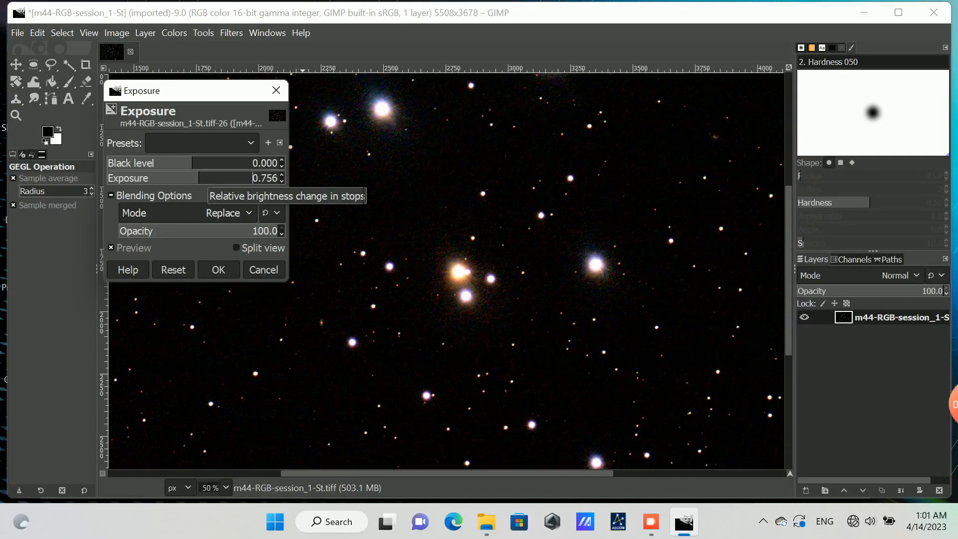
# Step: Raise exposure to 0.756 and export the image as m44-gimped TIFF and PNG
pyautogui.moveTo(207, 163); pyautogui.dragTo(202, 163)
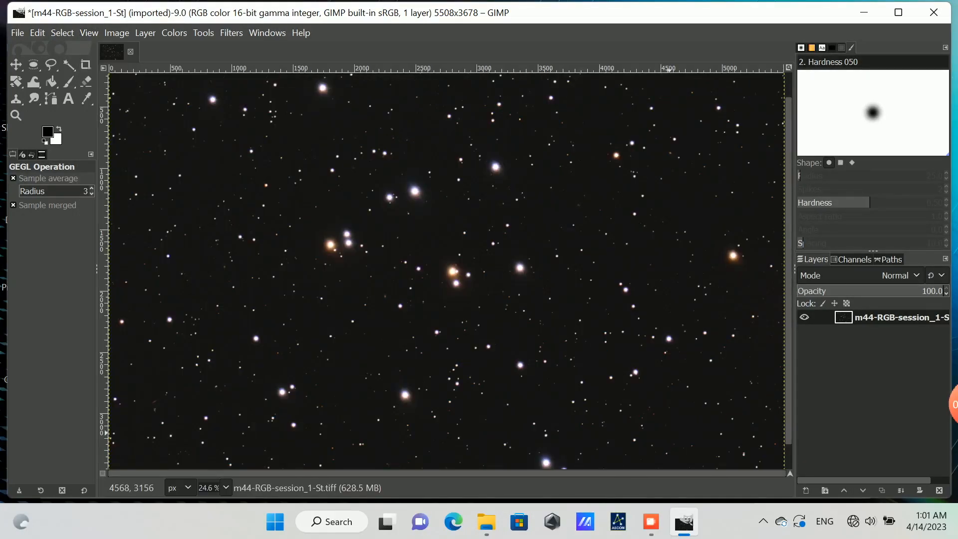
pyautogui.click(16, 32)
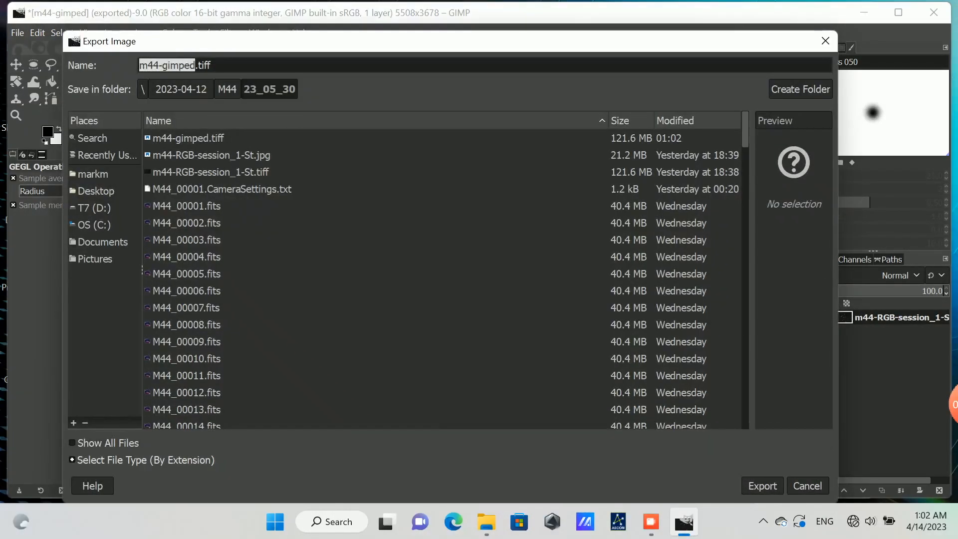
pyautogui.click(761, 486)
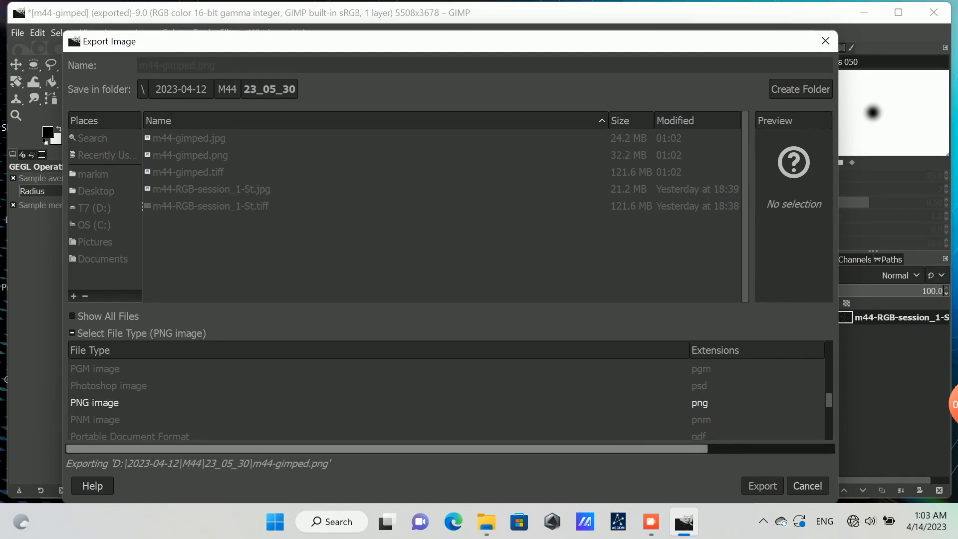
pyautogui.click(761, 486)
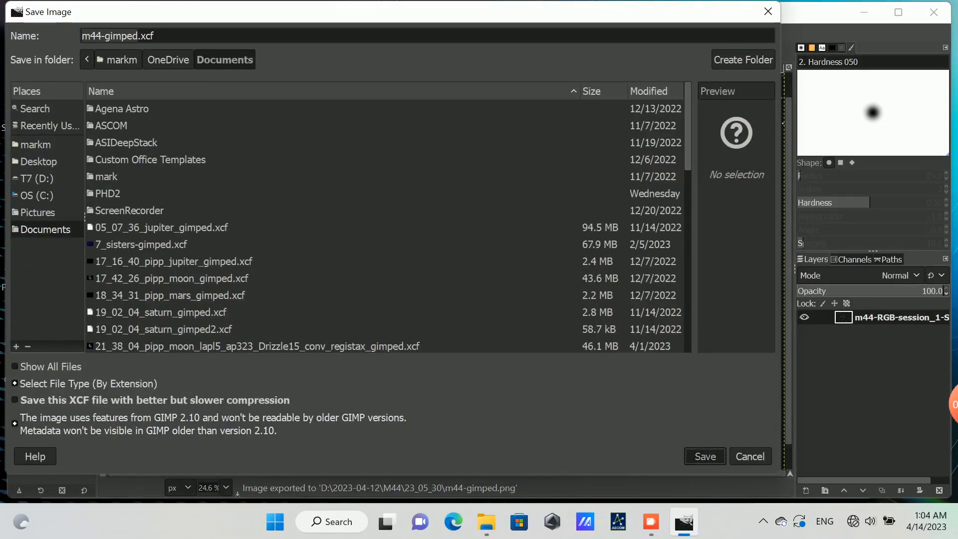